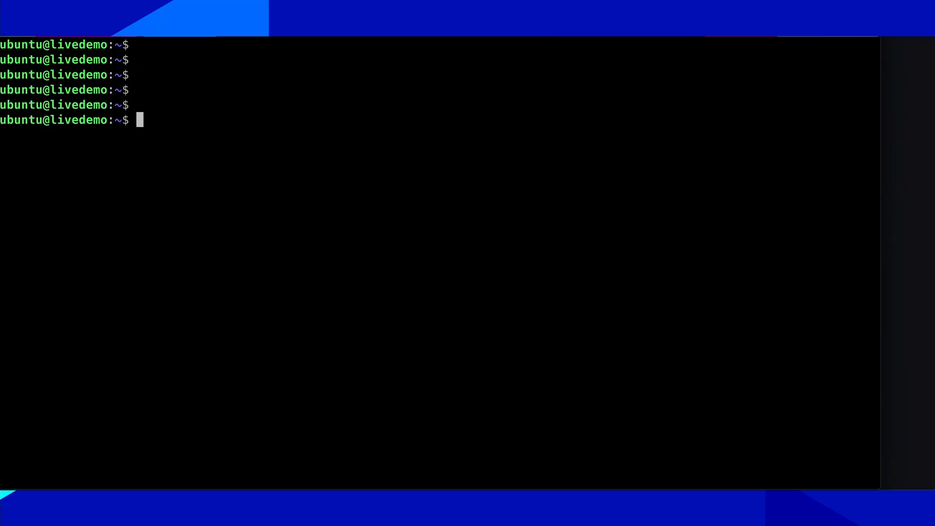
Generate a 4096-bit RSA key pair with ssh-keygen, saved as demo-key.
text(demo-bhs5)
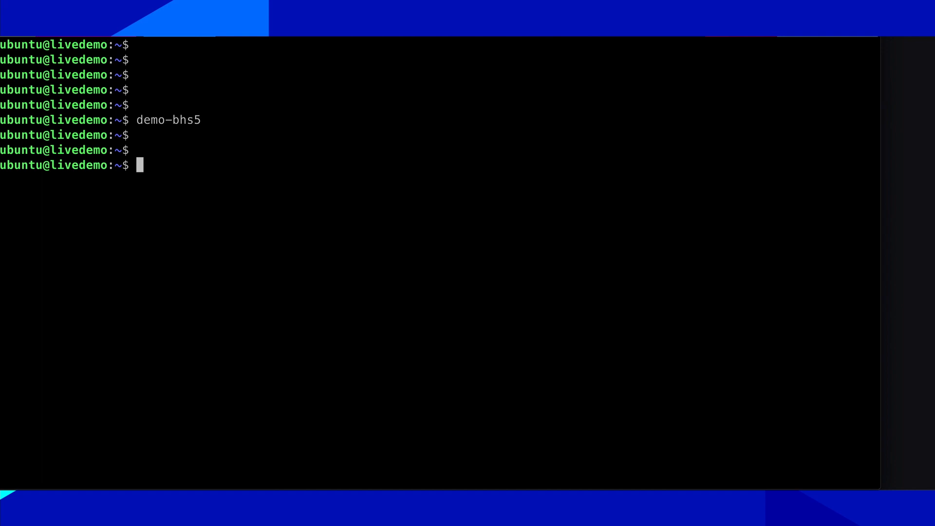
text(ssh-keygen)
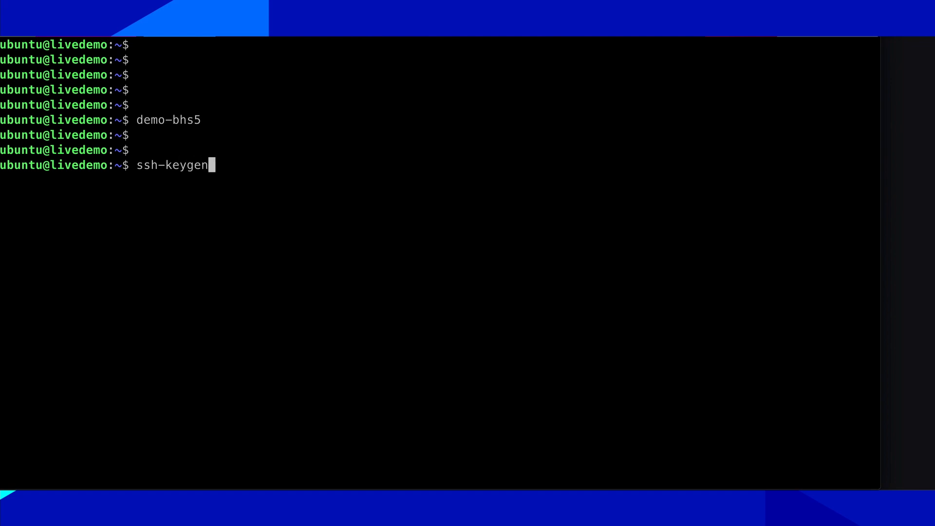
text(-b)
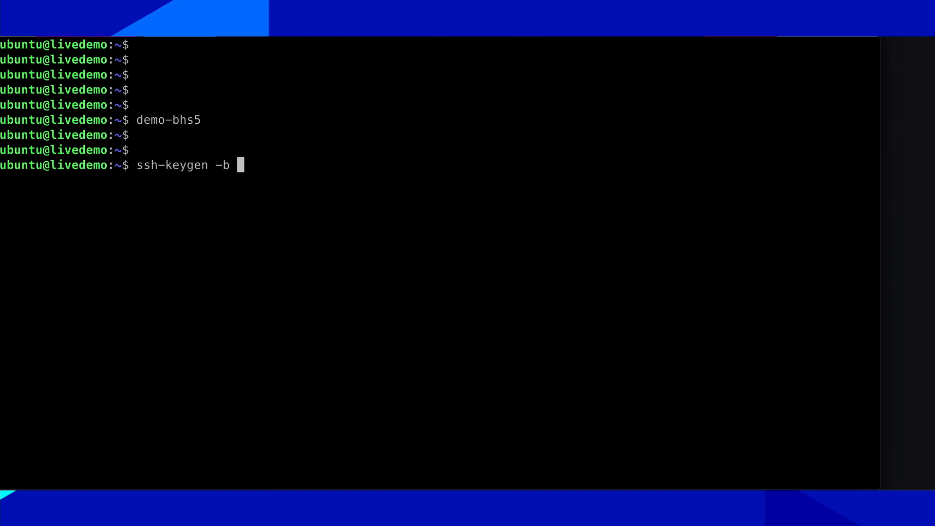
text(4096)
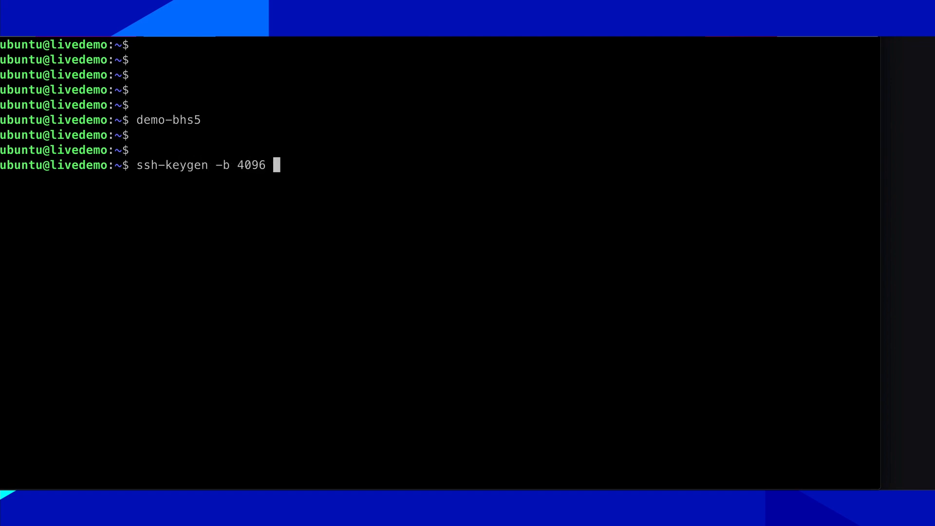
text(-t rsa)
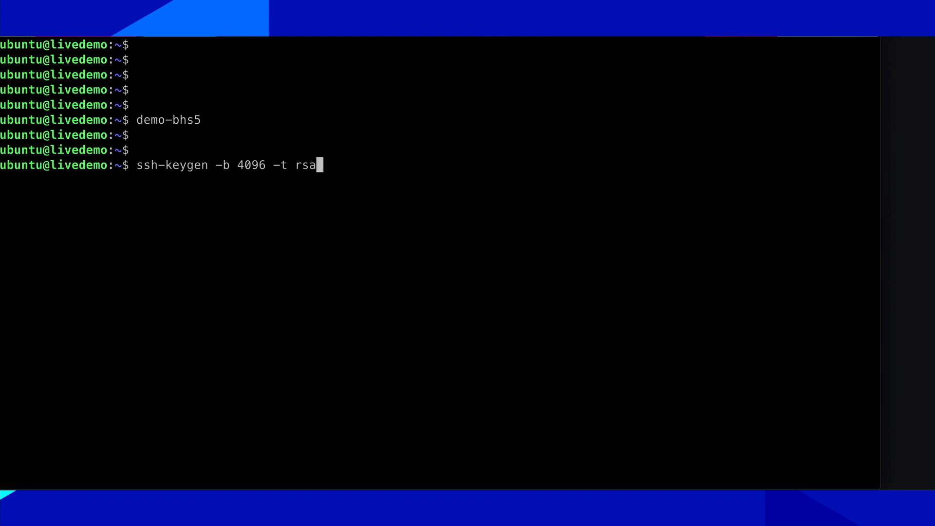
text(-f)
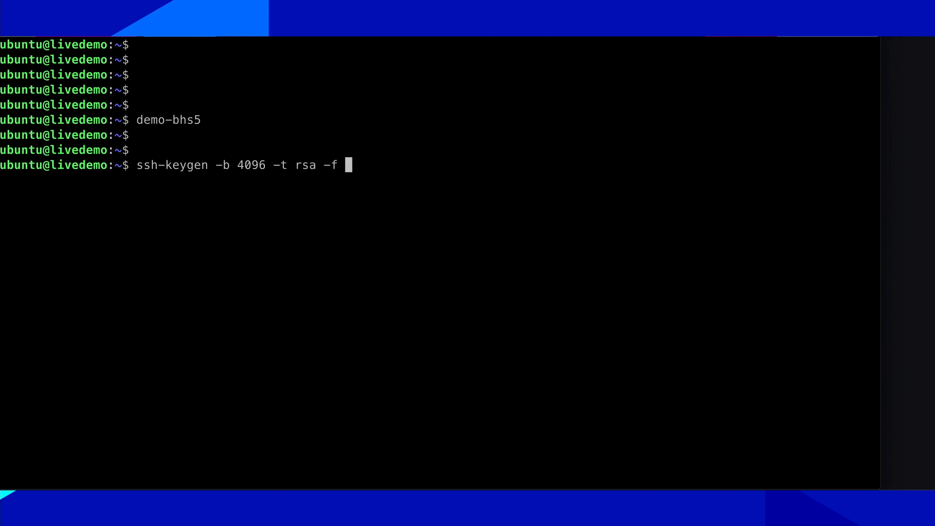
text(demo-key)
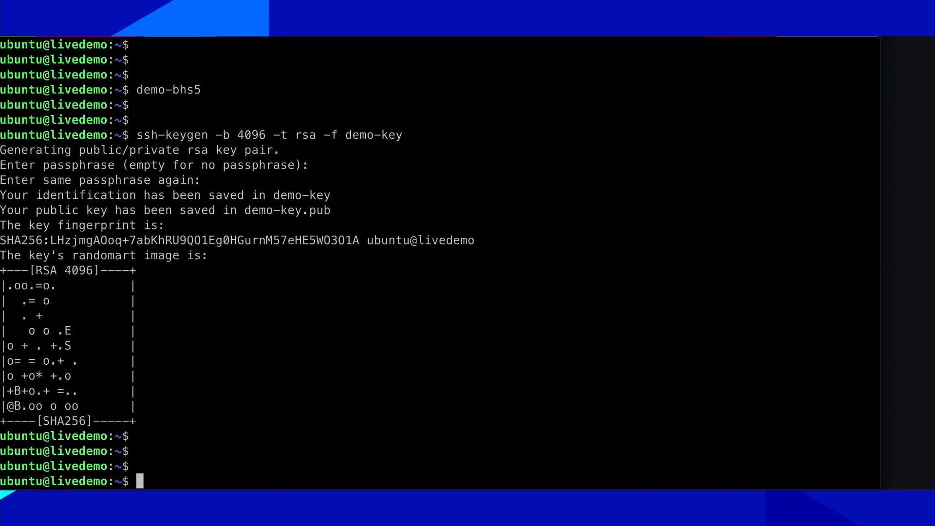
List the generated demo-key files to confirm demo-key and demo-key.pub exist.
text(ls demo-ke)
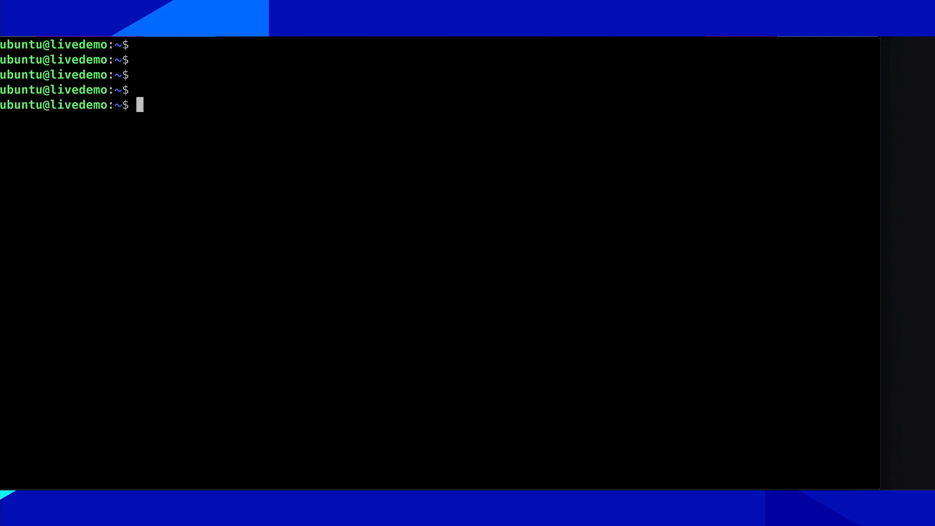
Create an OpenStack keypair named demo-key from ./demo-key.pub.
text(openstack keypair)
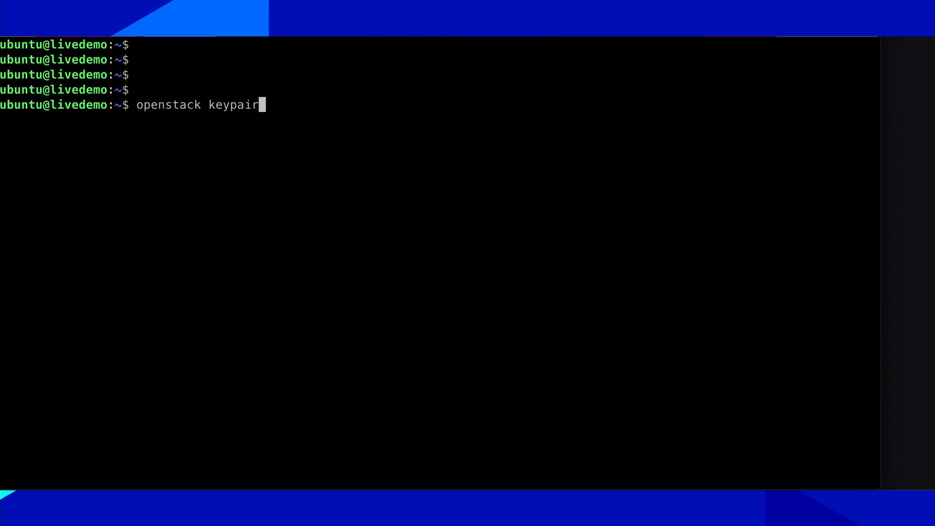
text(create)
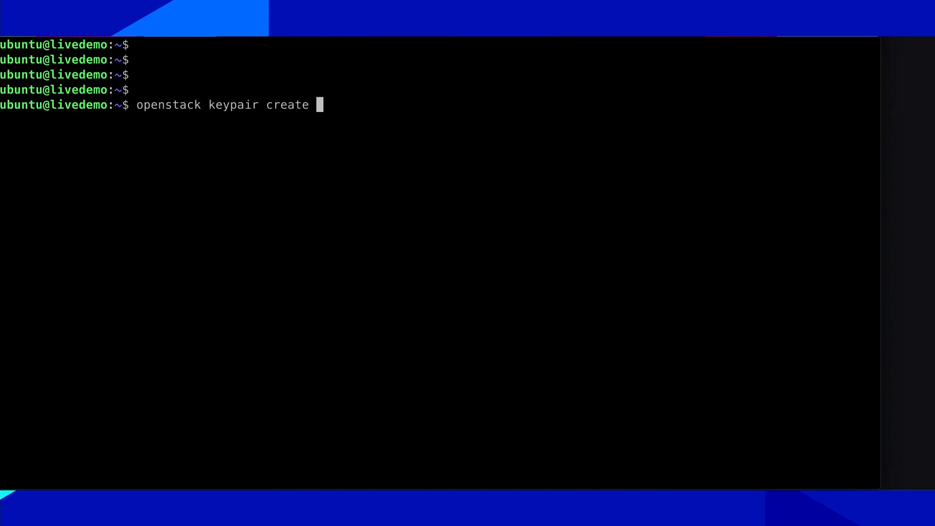
text(--public-kety)
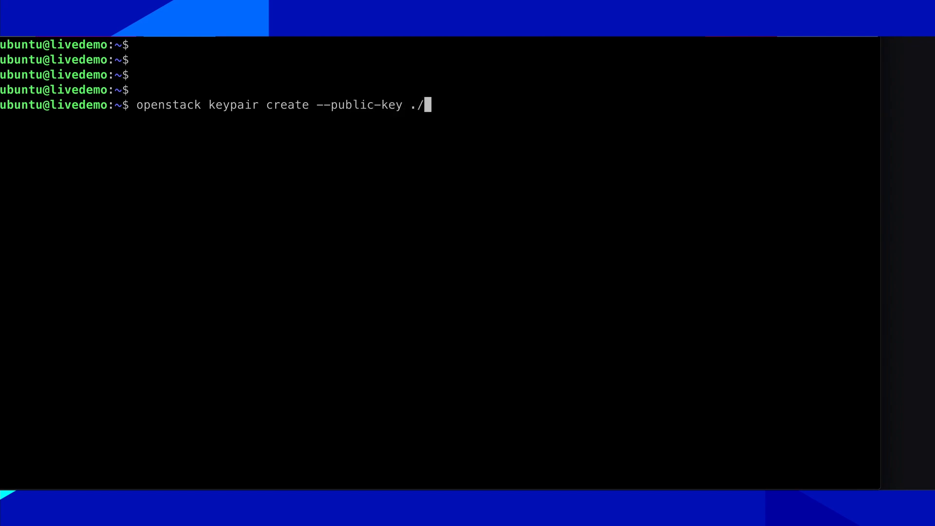
text(demo-key)
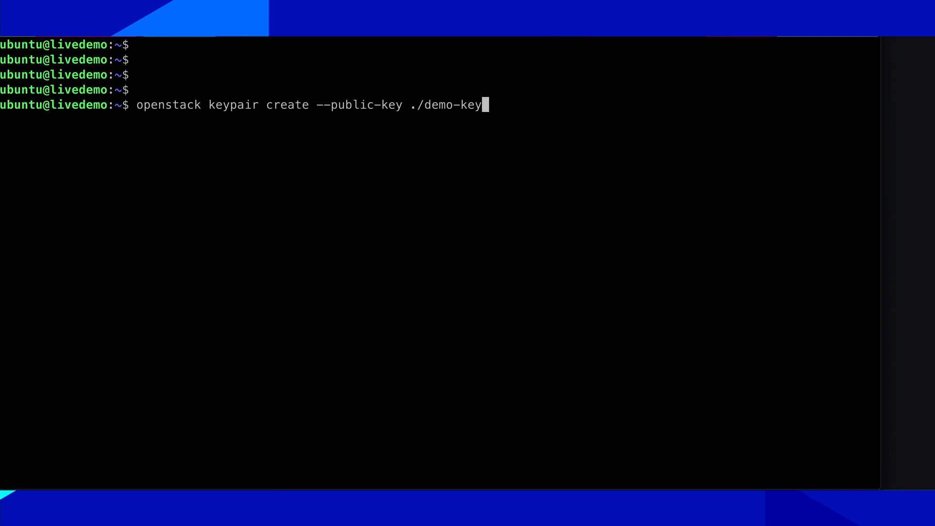
text(.pub)
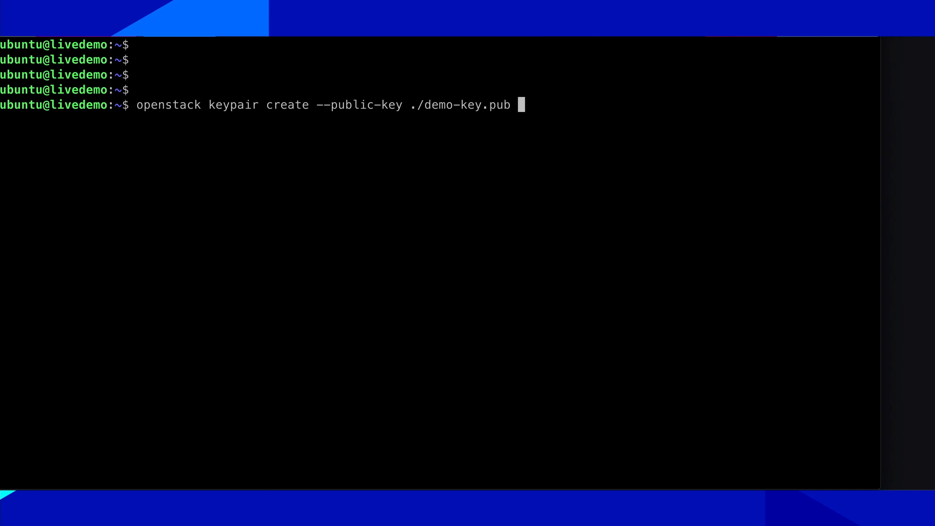
text(demo-key)
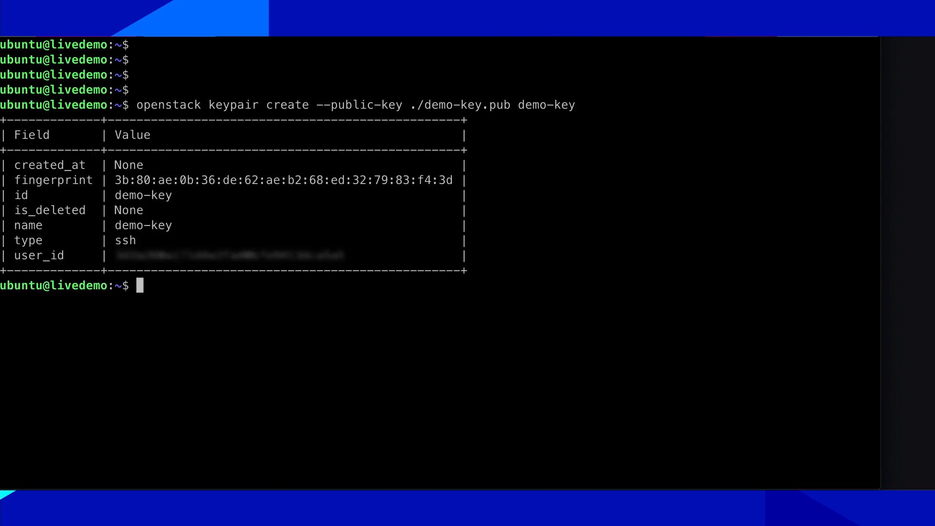
List the OpenStack keypairs to confirm demo-key is registered.
text(openstack)
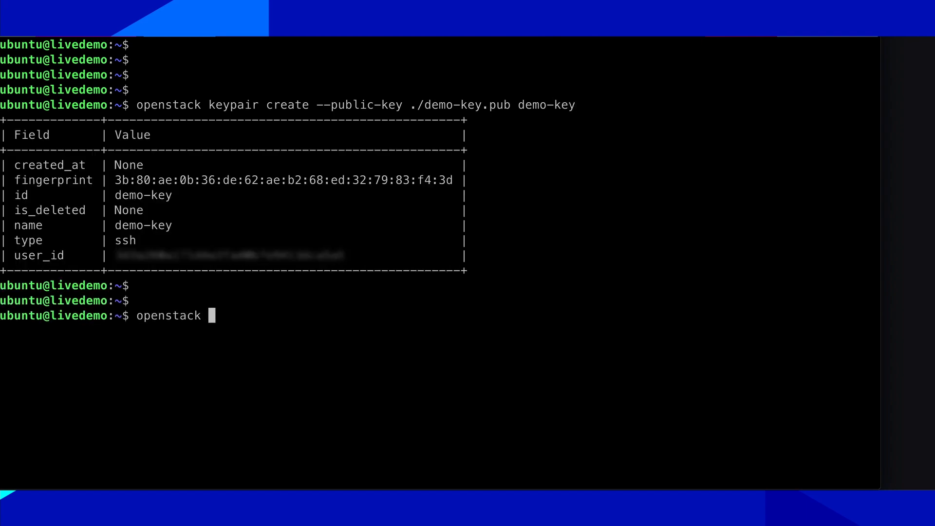
text(keypair lis)
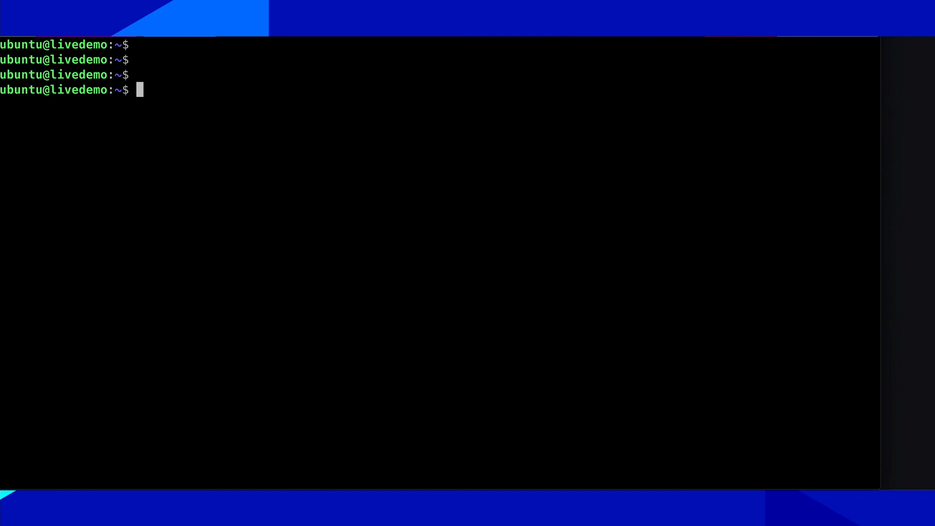
Show the OpenStack b2-7 flavor's details.
text(openstack)
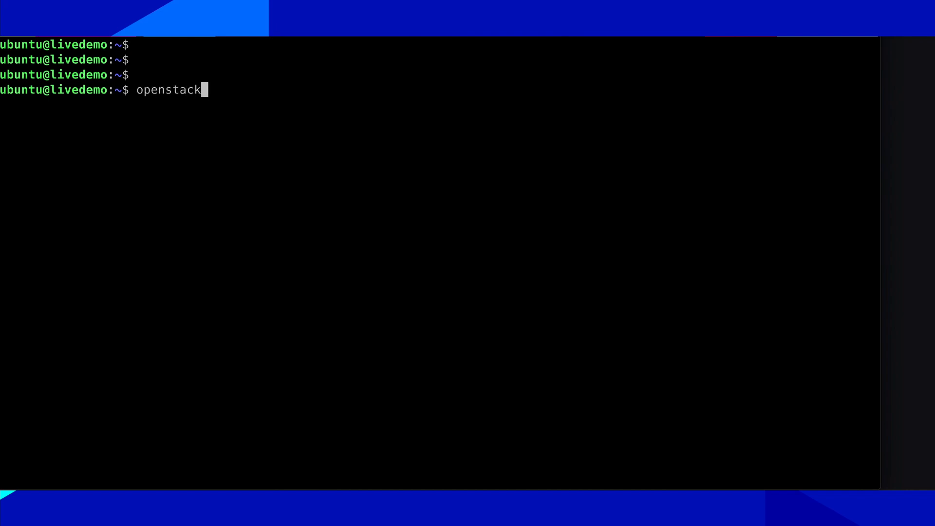
text(flav)
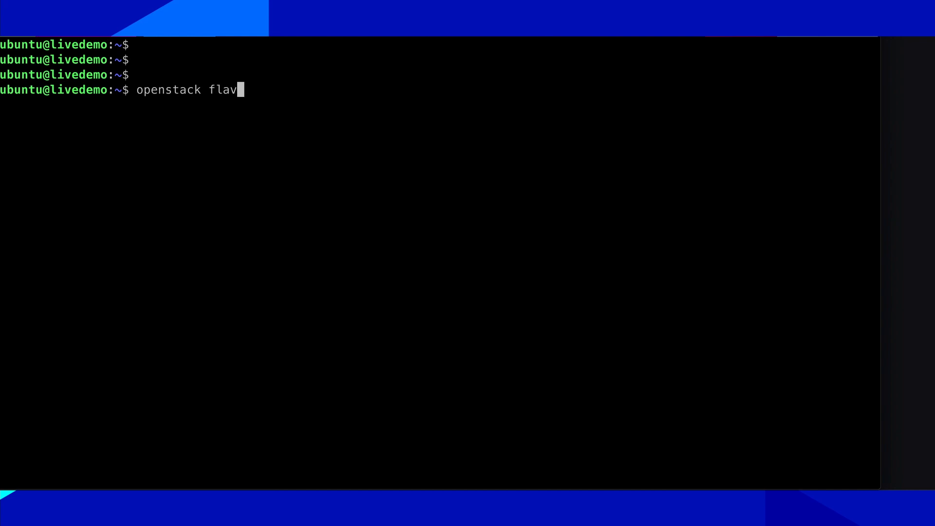
text(or show b2)
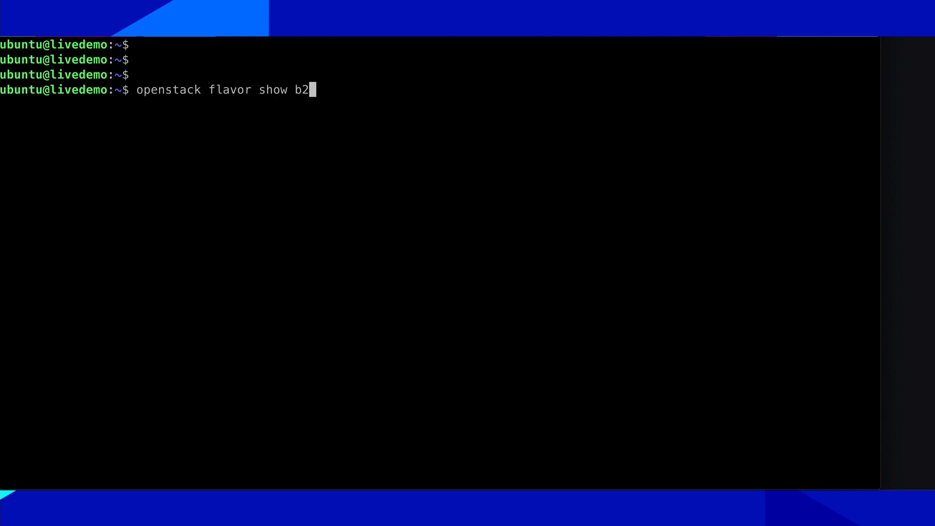
text(-7)
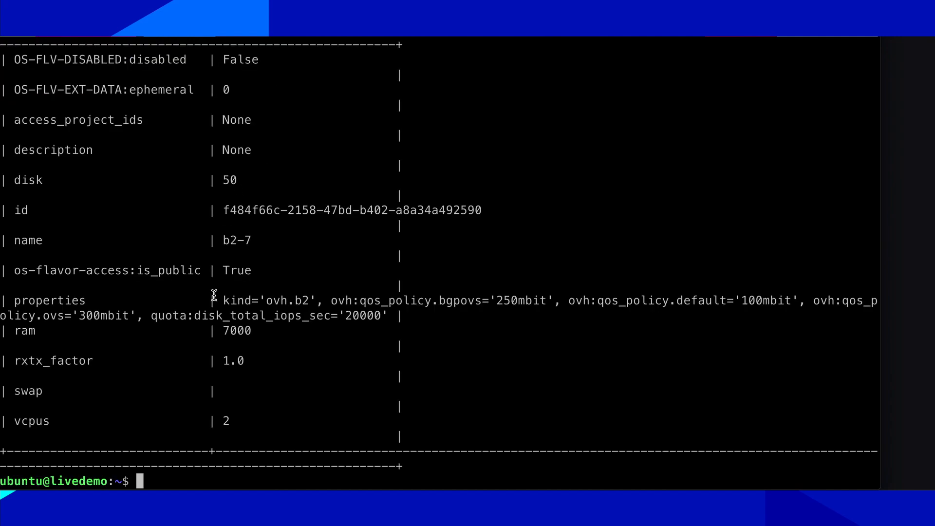
mouse_move(249, 331)
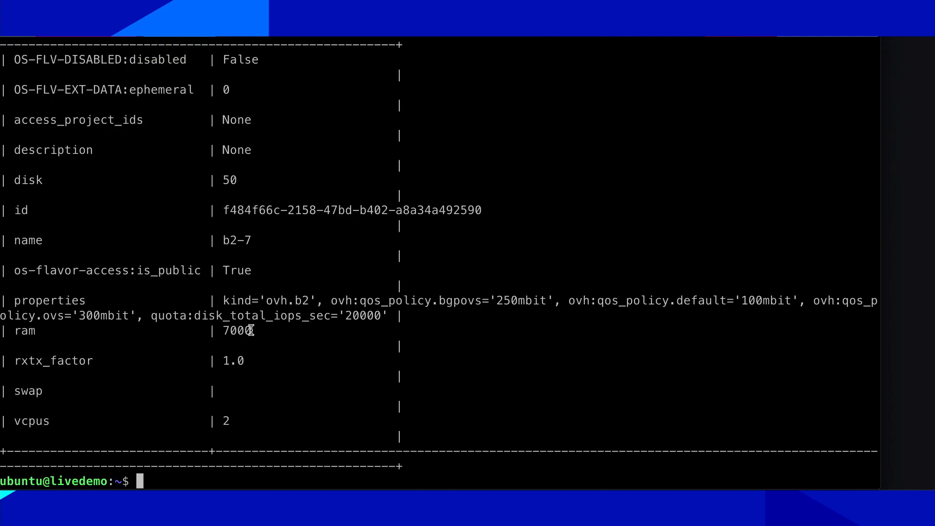
Highlight the flavor's RAM 7000 and vCPU count 2, then start the next openstack command.
double_click(236, 331)
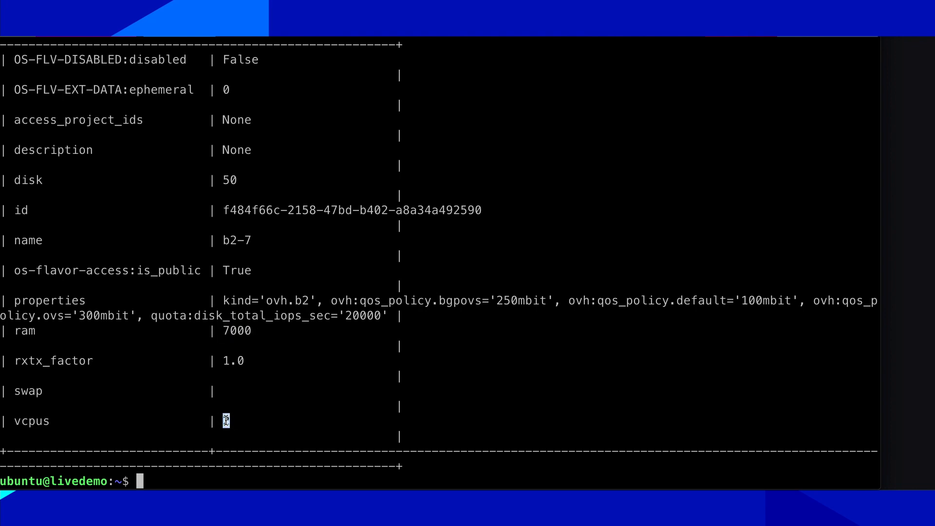
double_click(229, 180)
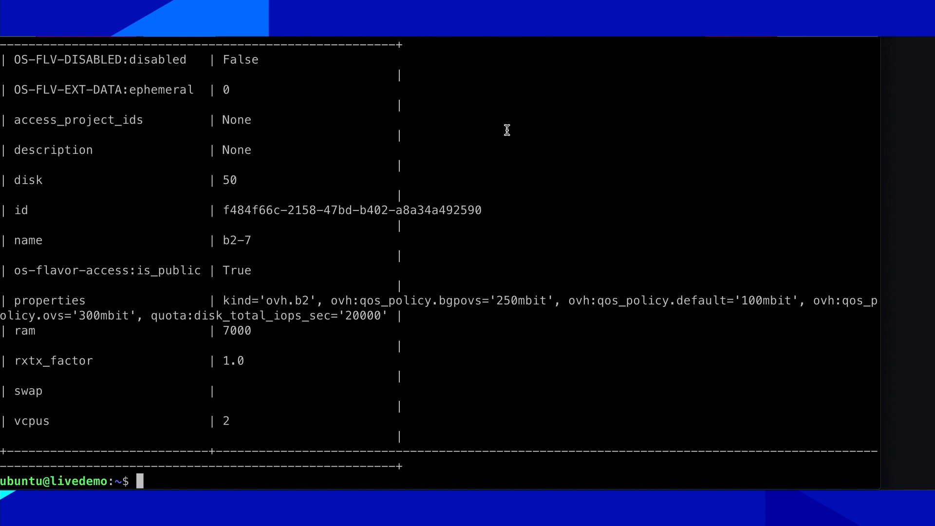
text(openstack image show "Ubu)
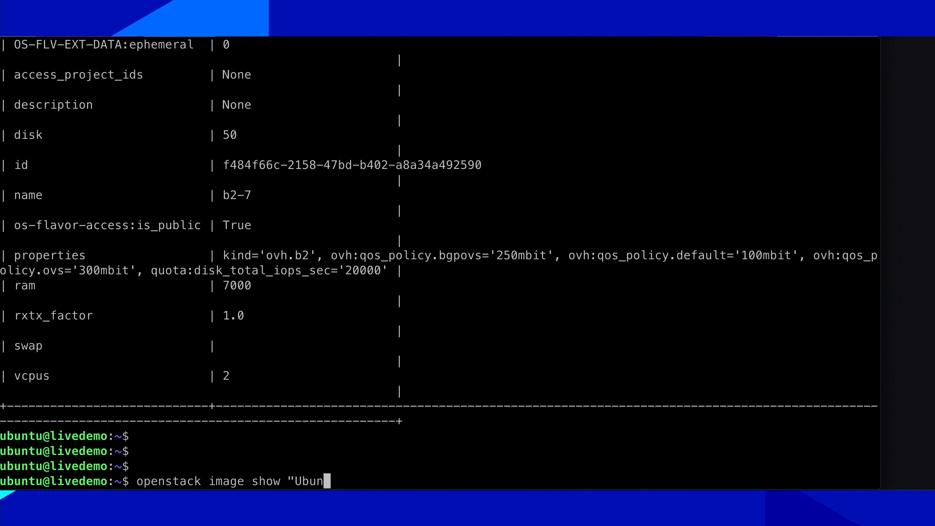
Show the OpenStack "Ubuntu 20.04" image details, confirming it is active and public.
text(ntu 20.04")
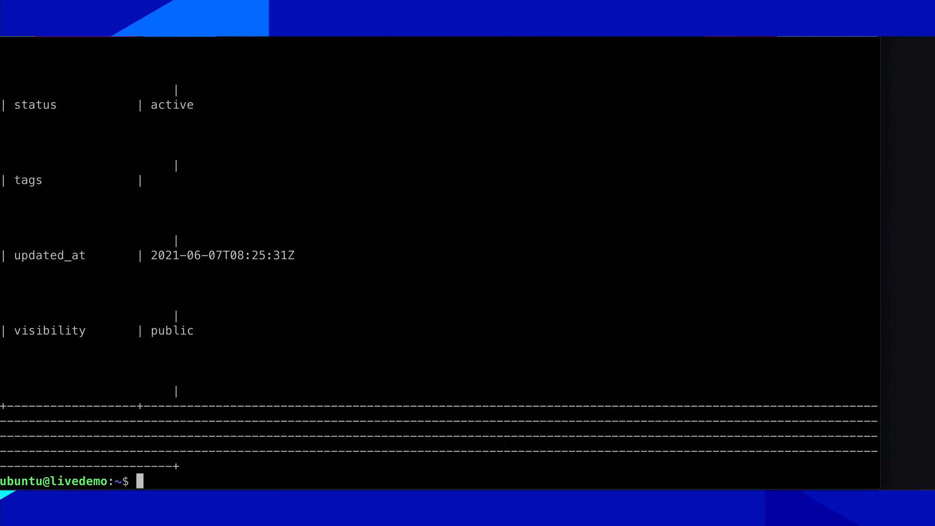
mouse_move(186, 100)
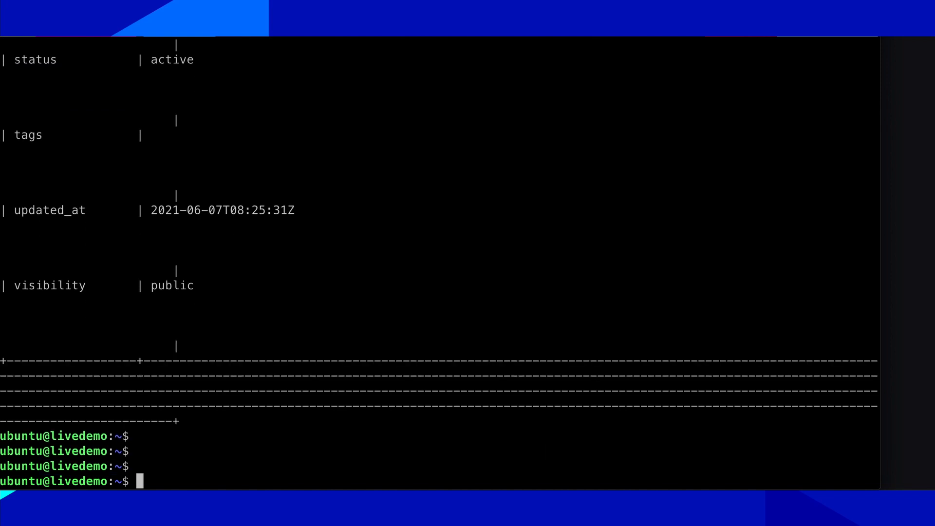
text(openstsc)
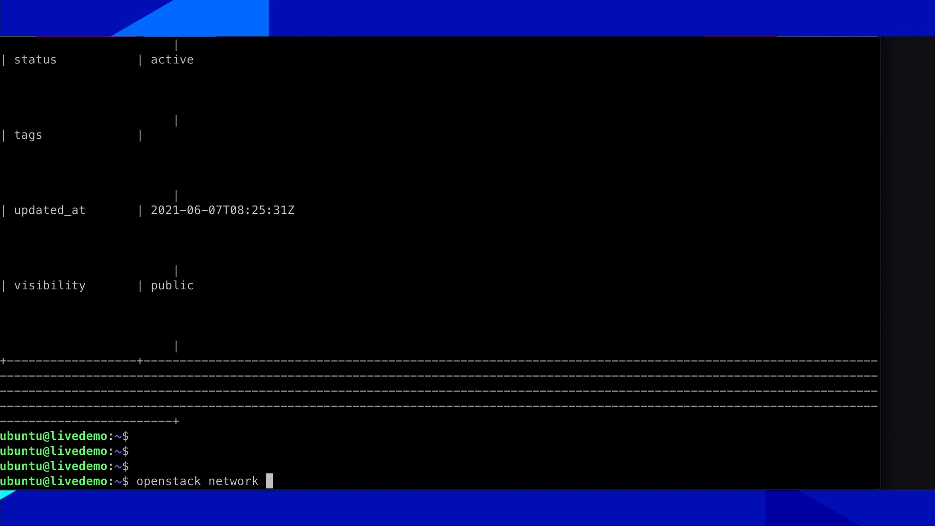
text(show Ex)
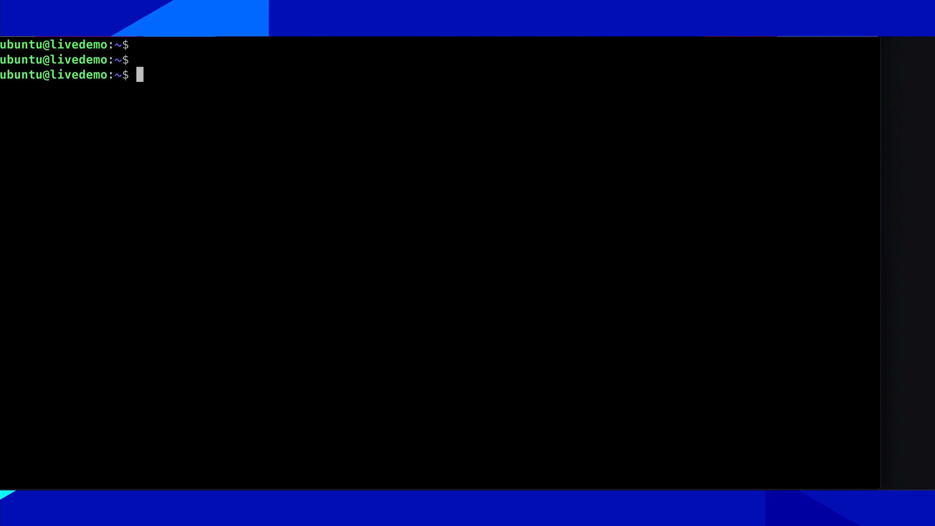
text(ope)
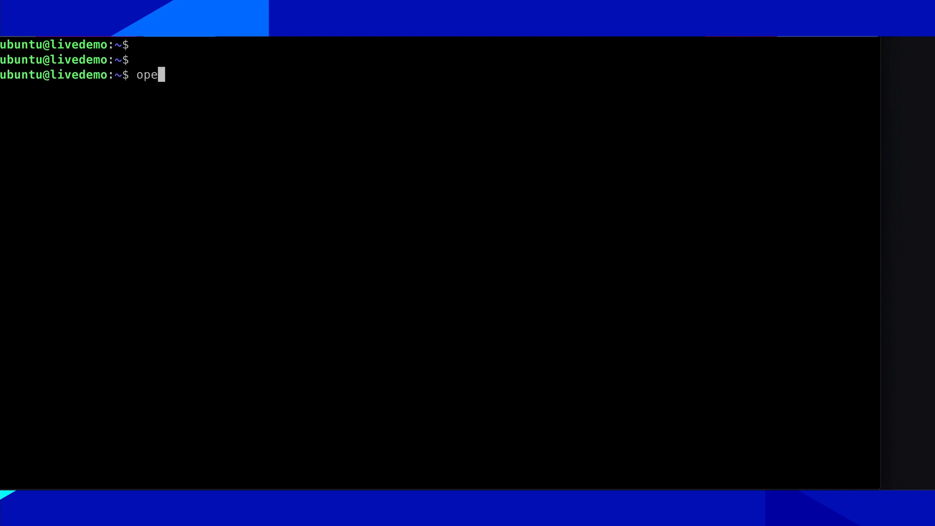
text(nstack fl)
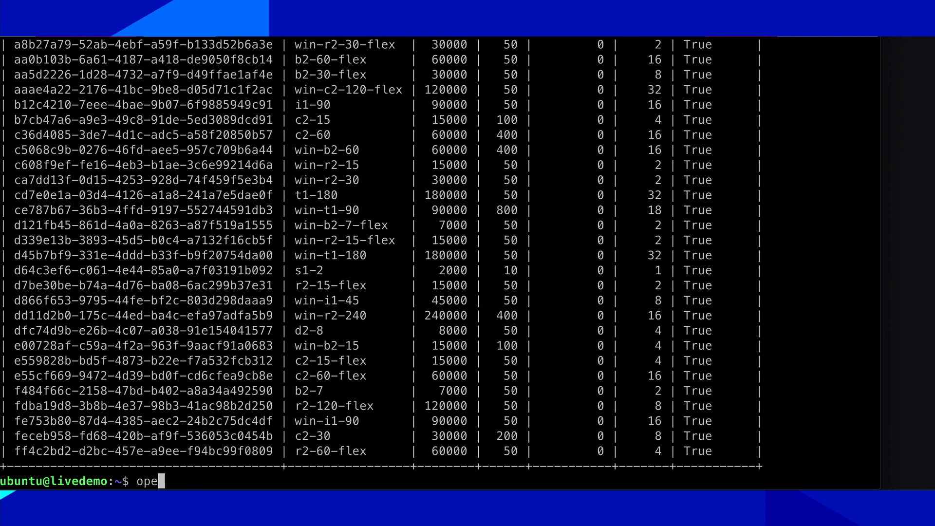
text(nstack image l)
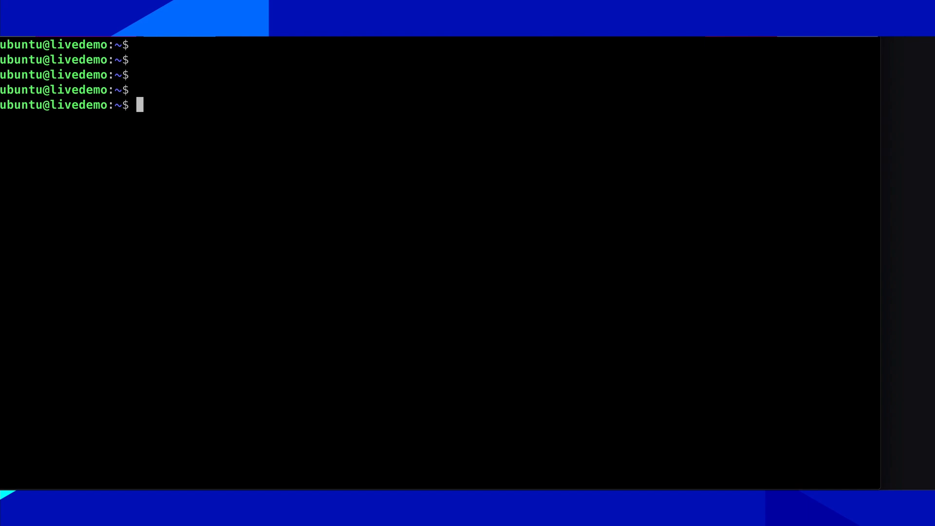
Start the server create command with image "Ubuntu 20.04", flavor b2-7 and network Ext-Net.
text(openstack)
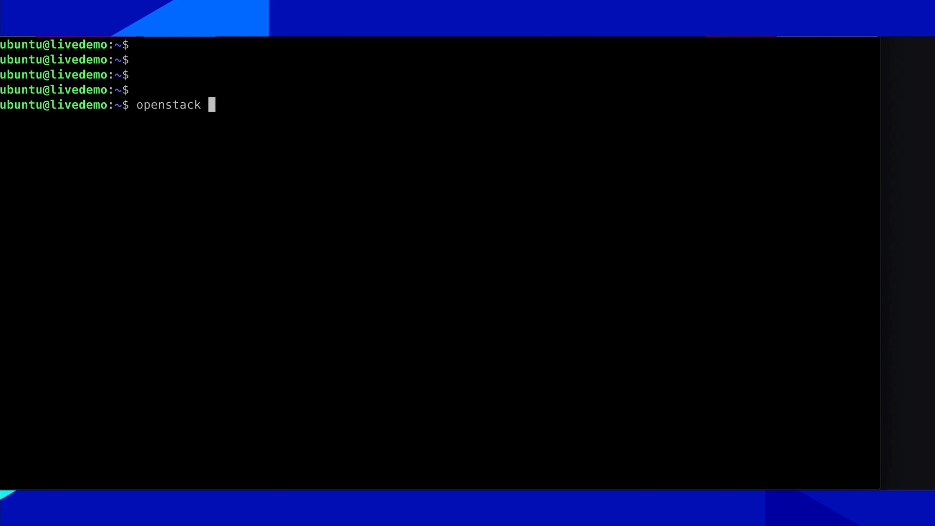
text(ser)
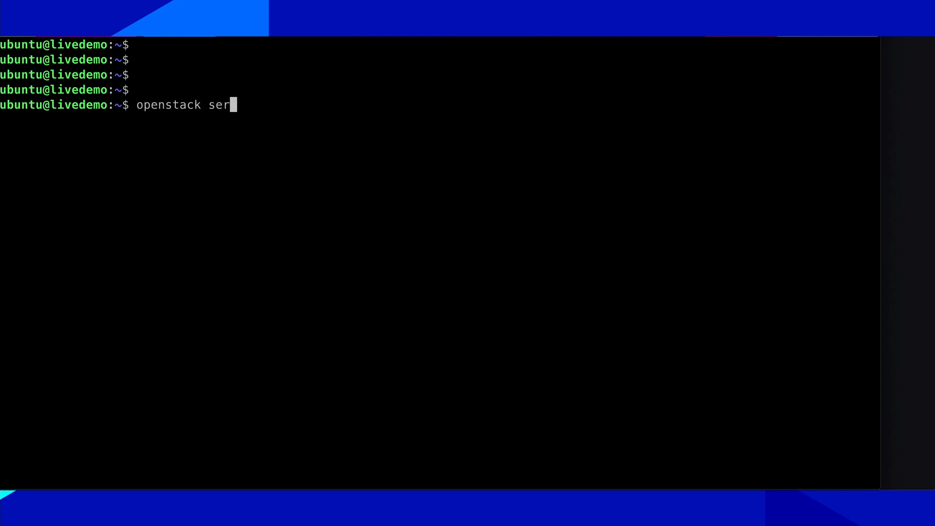
text(ver creat)
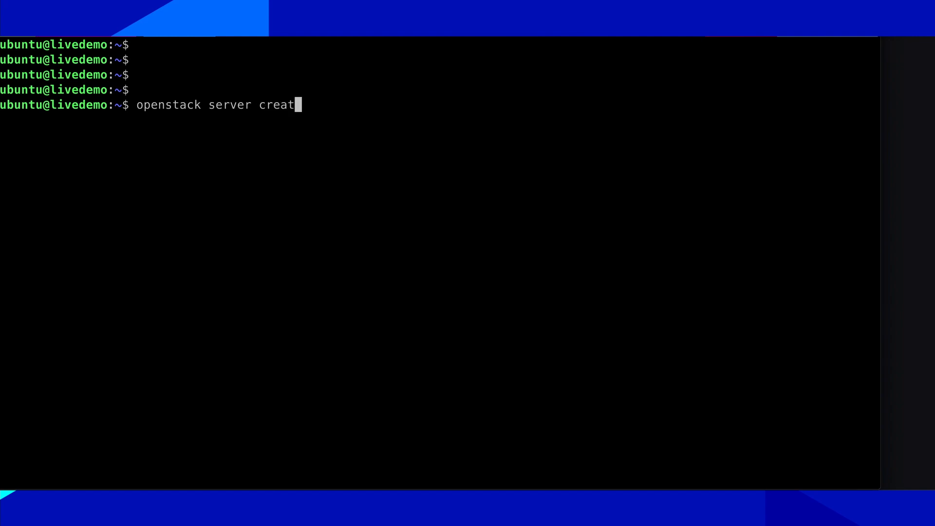
text(e)
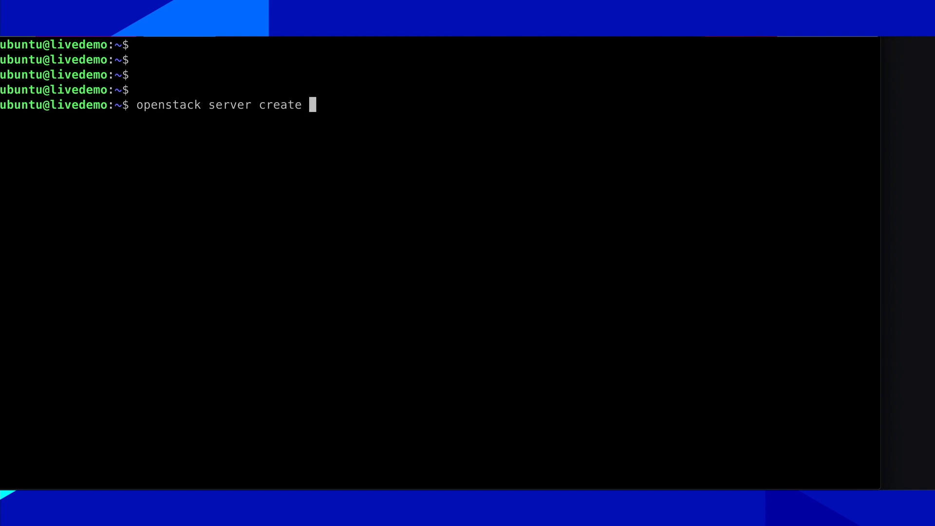
text(--image "Ubuntu)
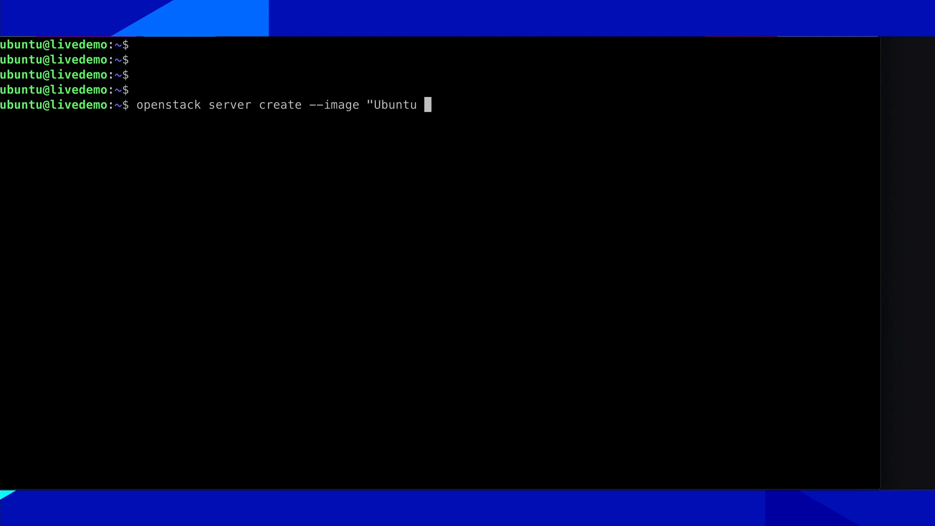
text(20.04")
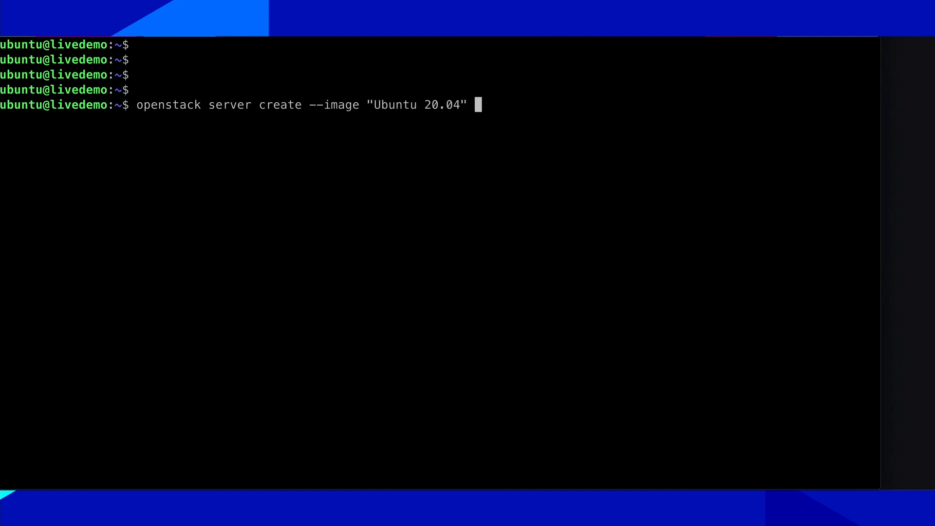
text(--flavor b2-)
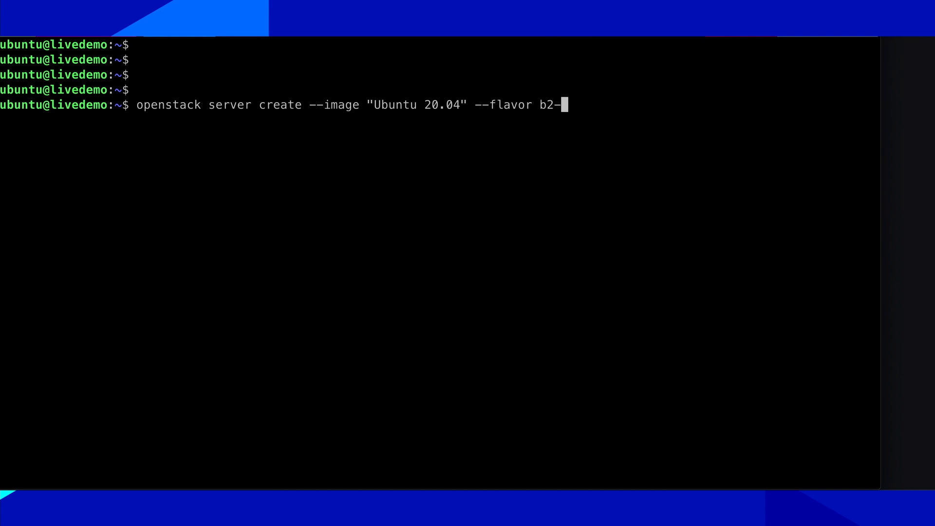
text(7 -)
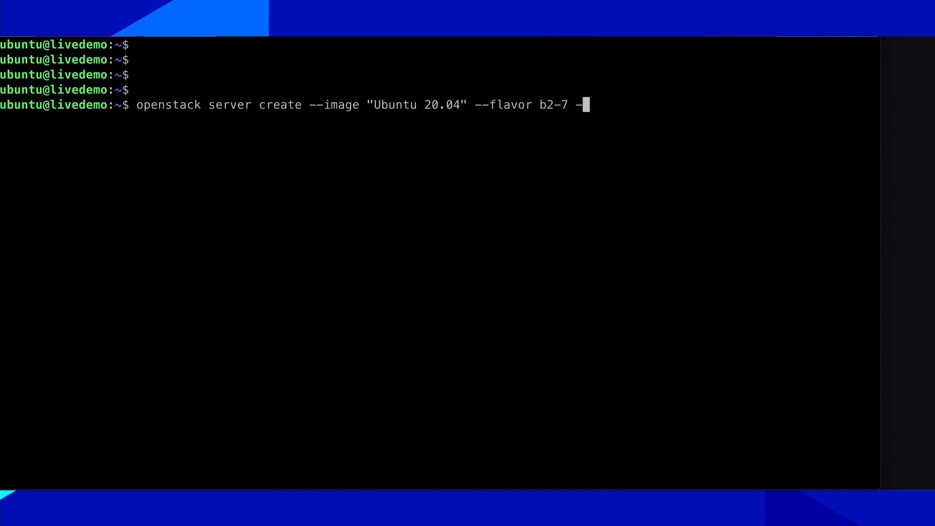
text(-network Ext-Net --k)
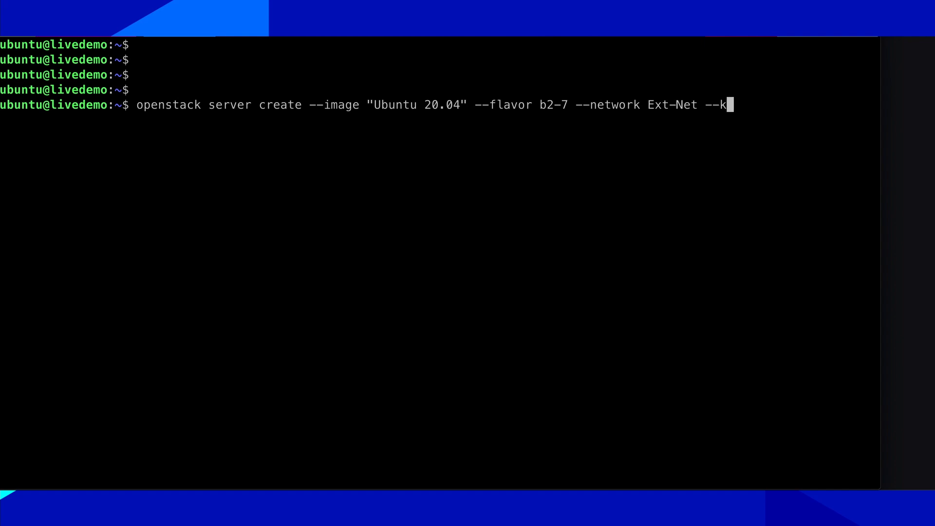
Add key-name demo-key, server name my-first-vm and the wait flag, without running it.
text(ey-name demo)
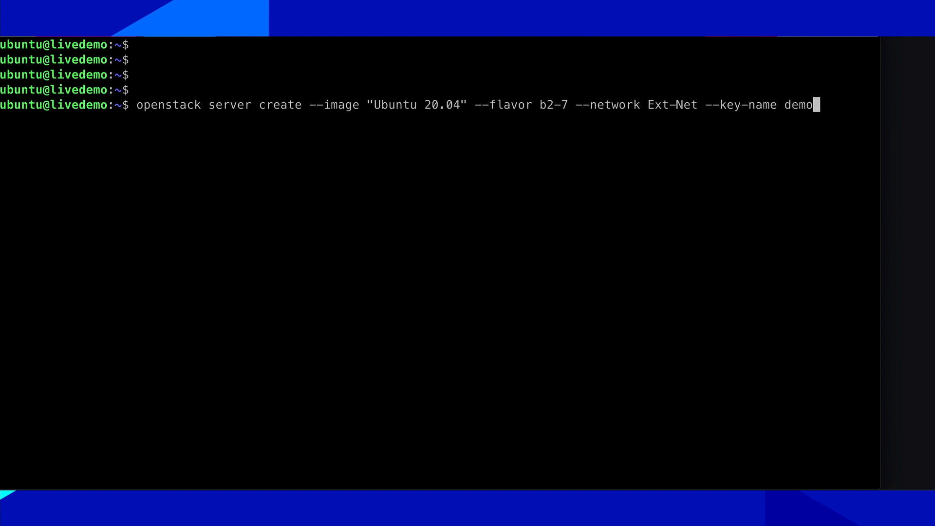
text(-key)
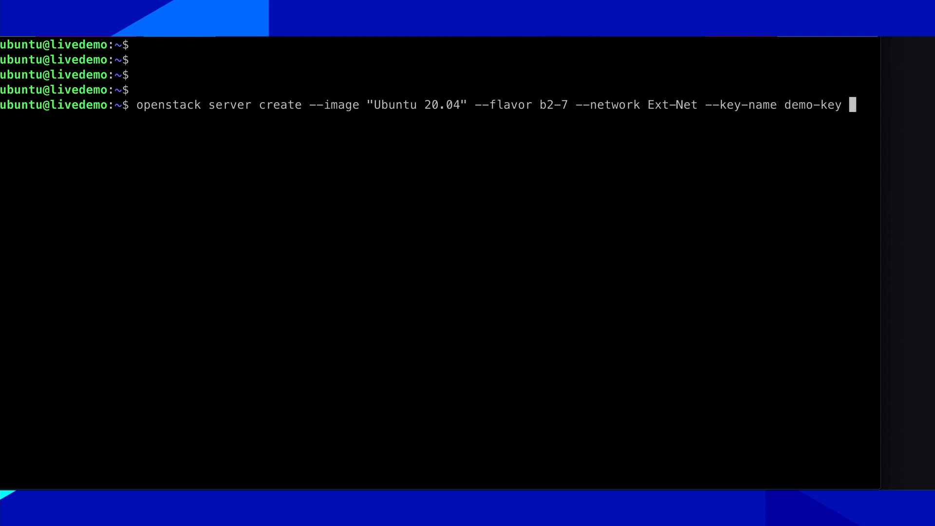
text(m)
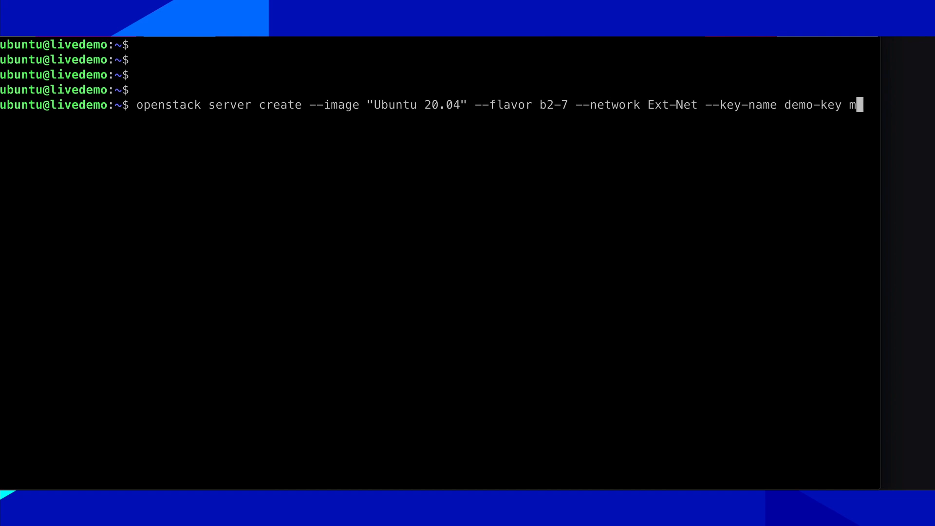
text(y-first-)
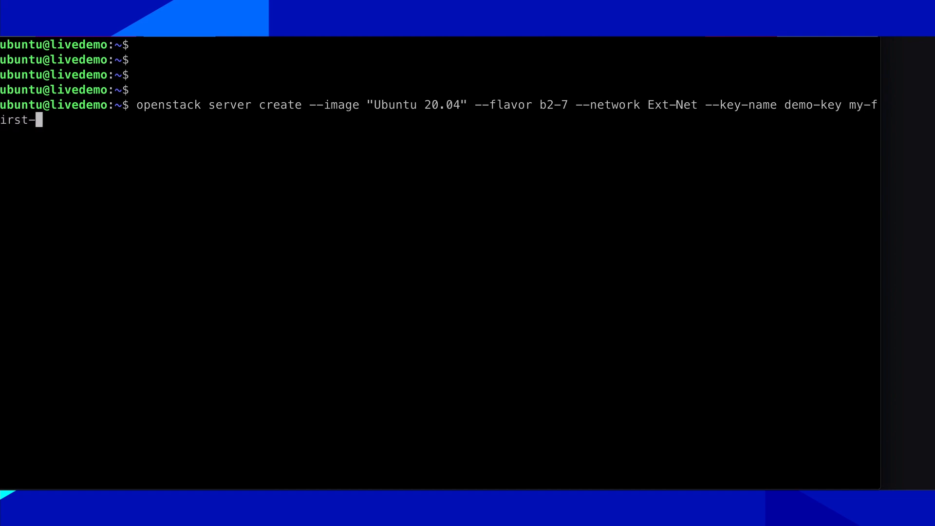
text(vm)
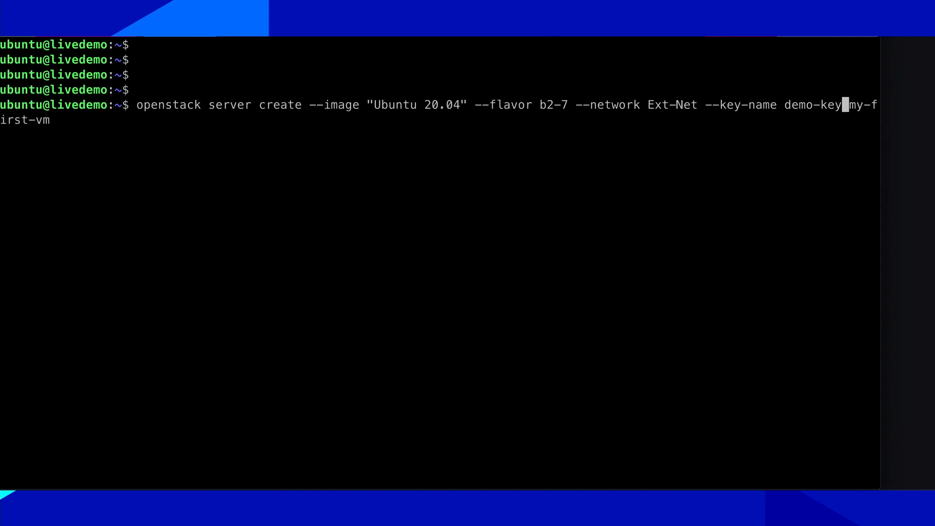
text(--wait)
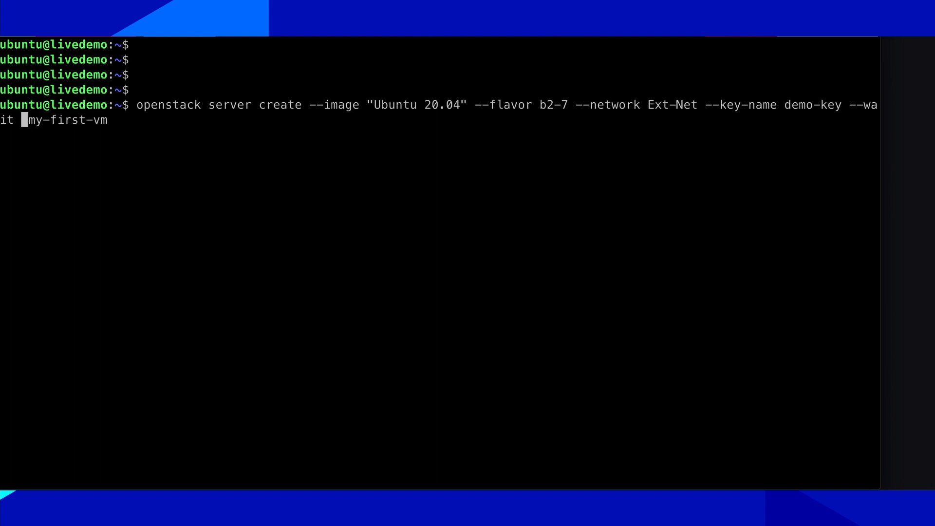
Run the server create command so my-first-vm comes up ACTIVE at 51.79.91.99.
key(enter)
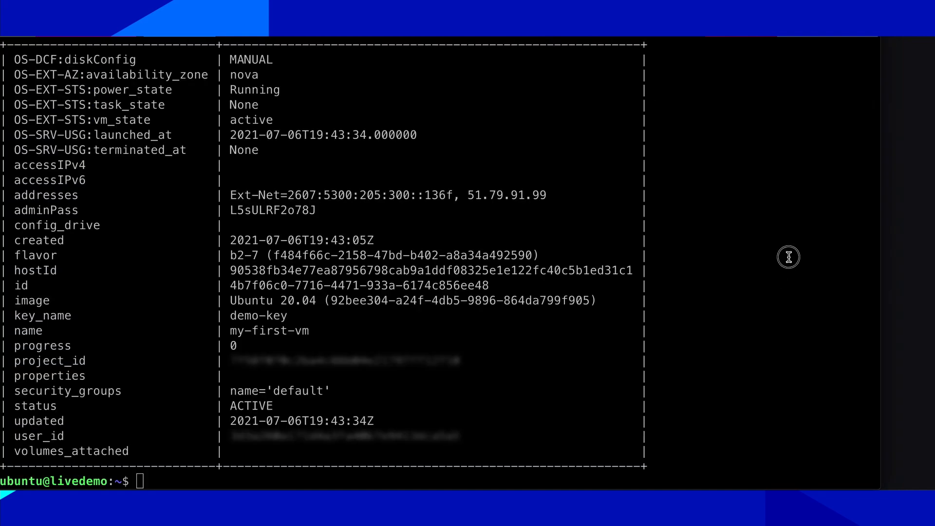
mouse_move(524, 208)
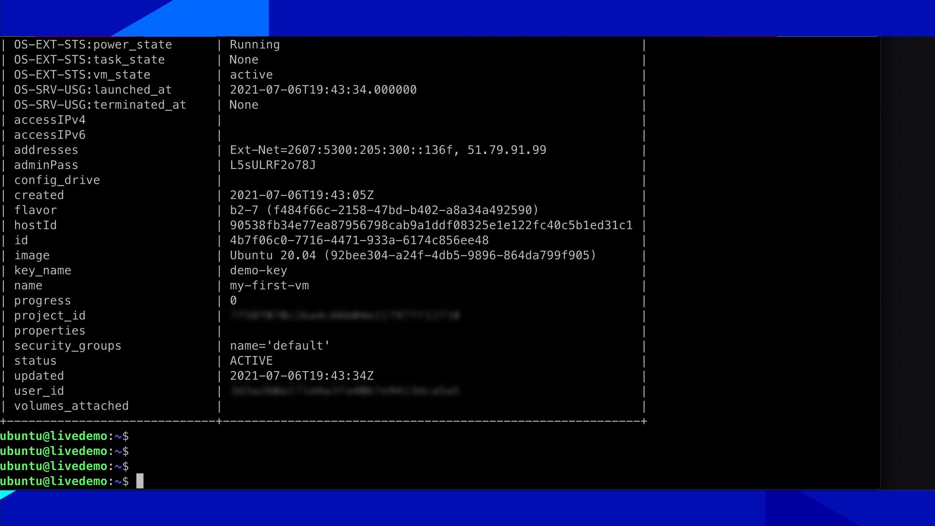
text(ss)
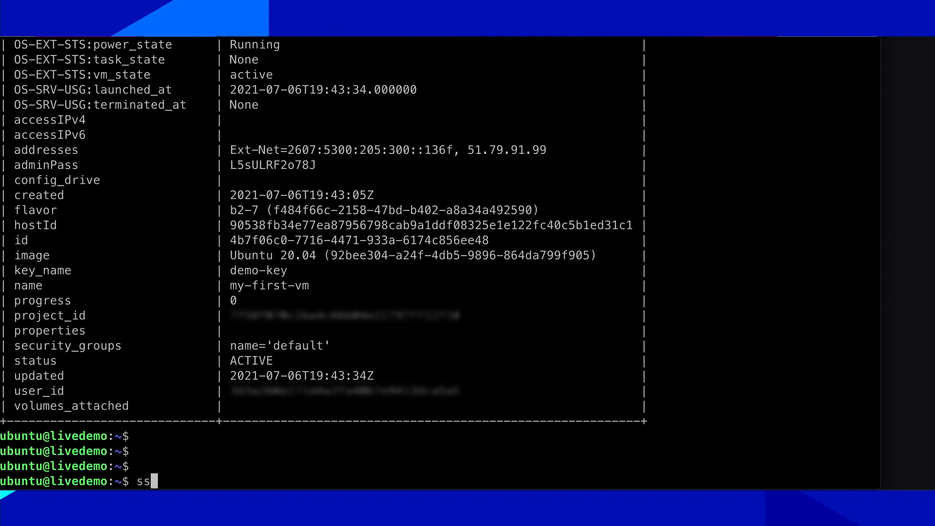
text(h)
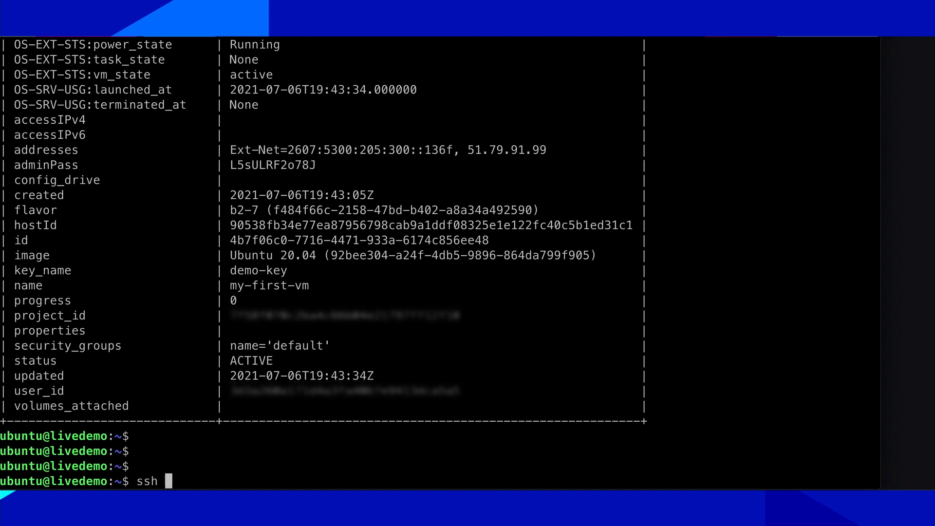
text(-)
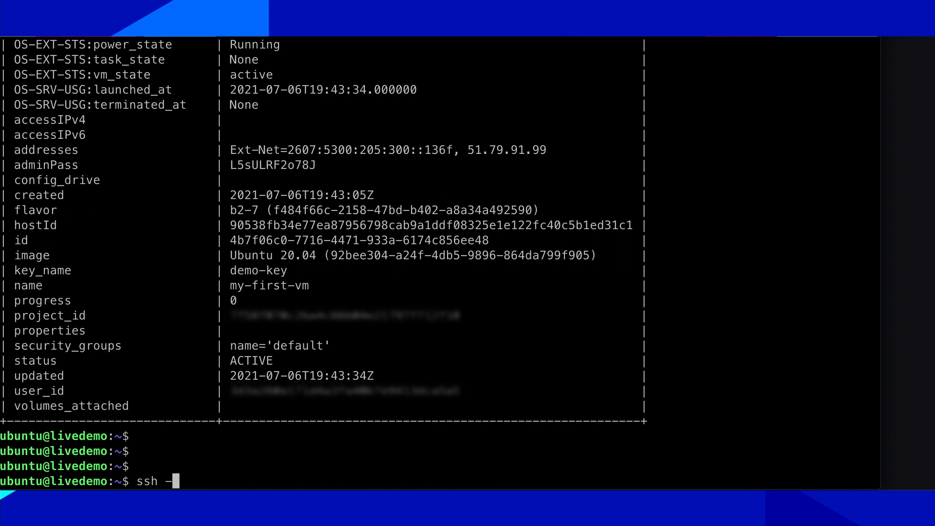
text(i d)
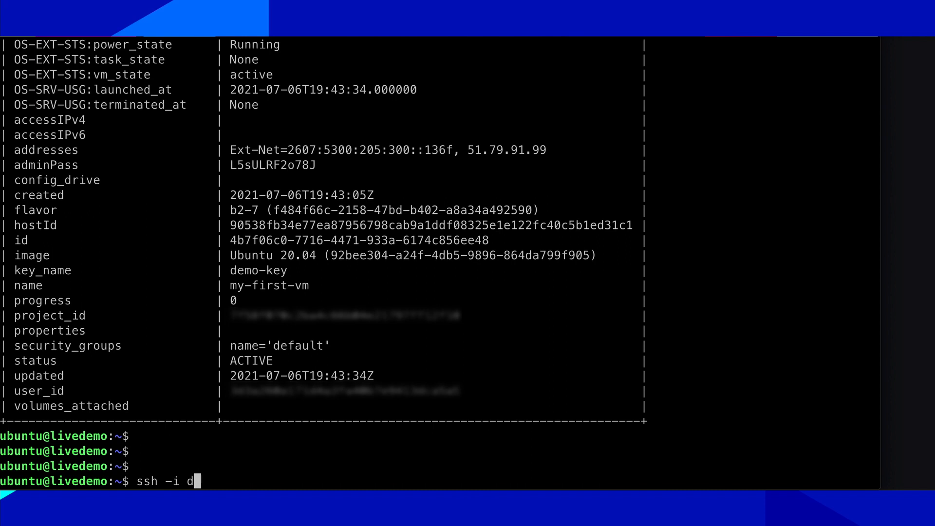
text(emo-key)
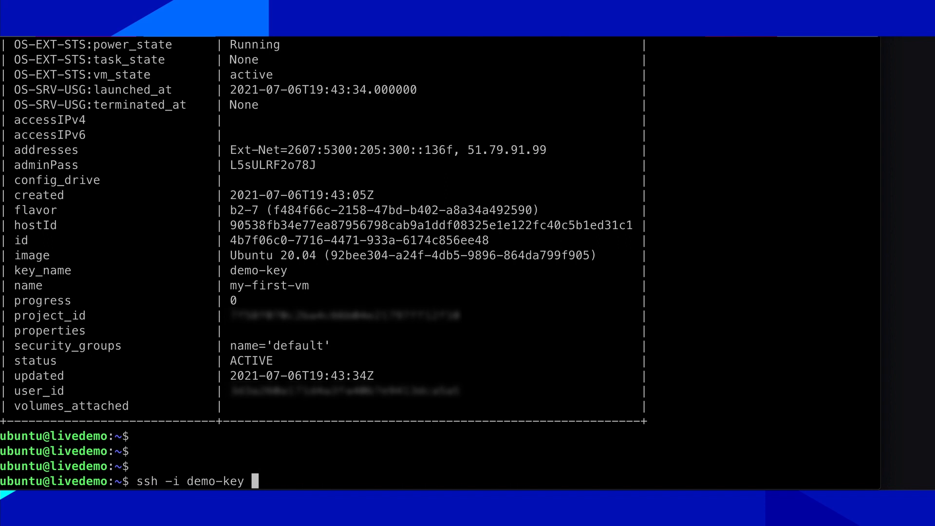
text(ubuntu@)
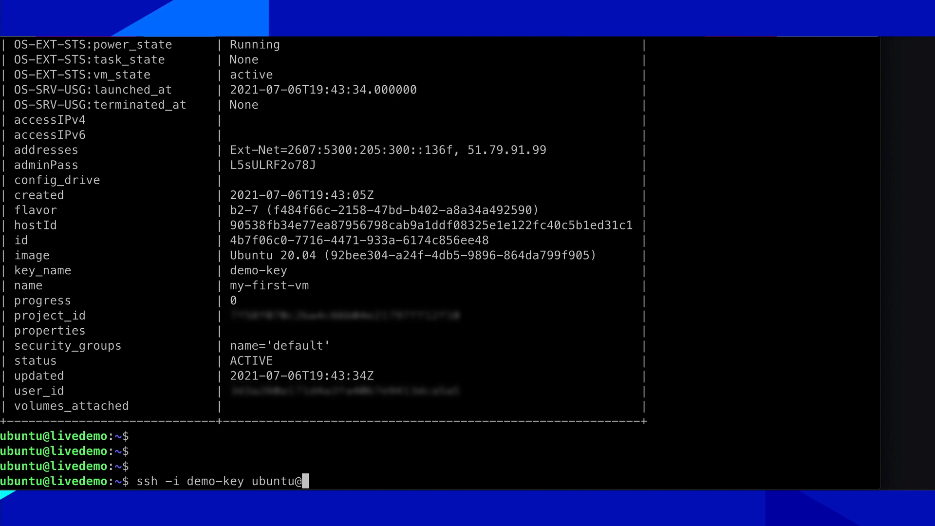
text(51.79.91.99)
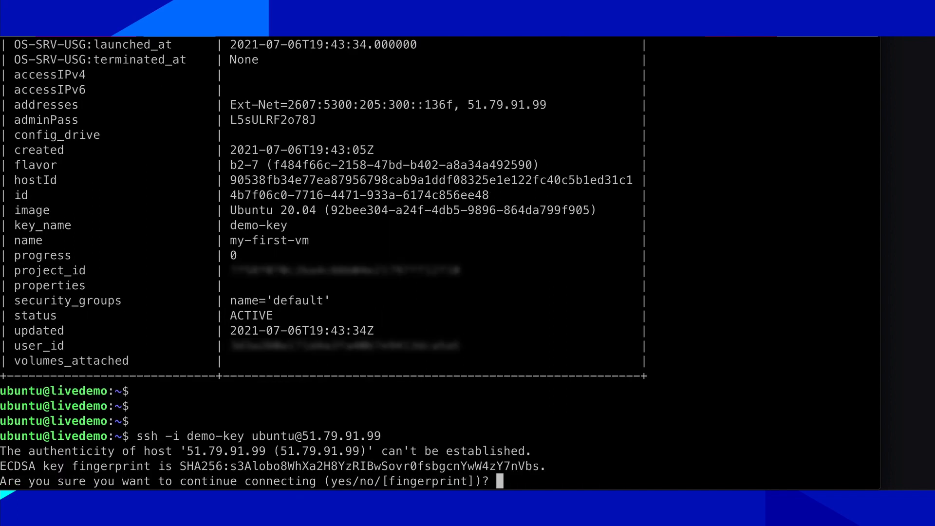
text(yes)
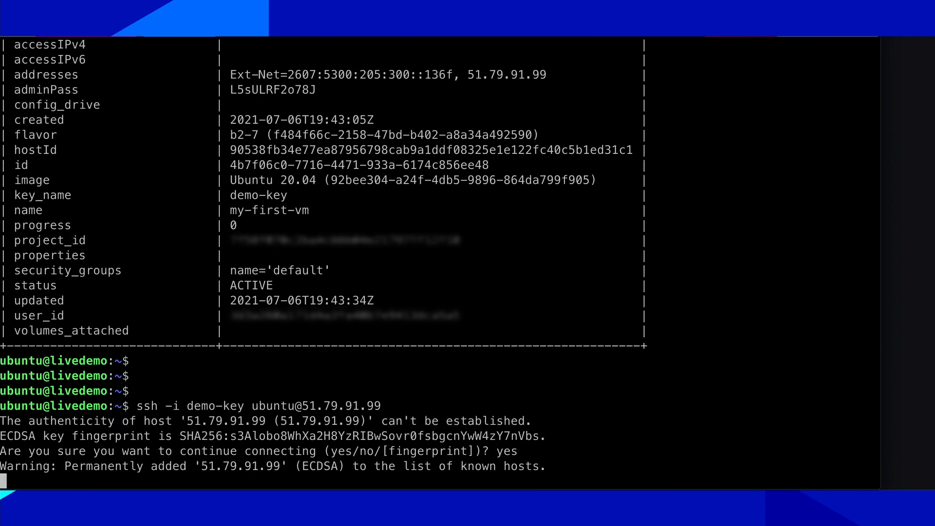